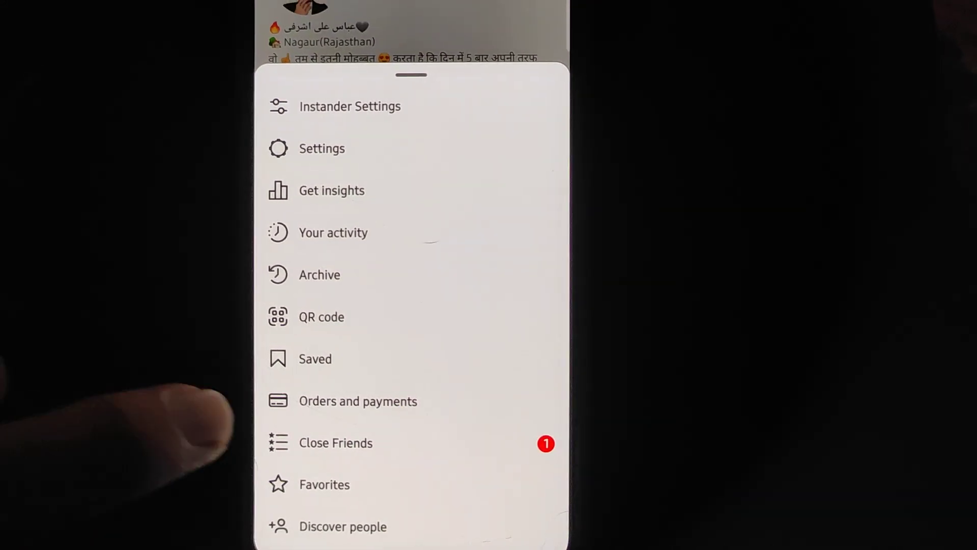
Open Close Friends and scroll past the two current close friends to suggestions.
click(335, 442)
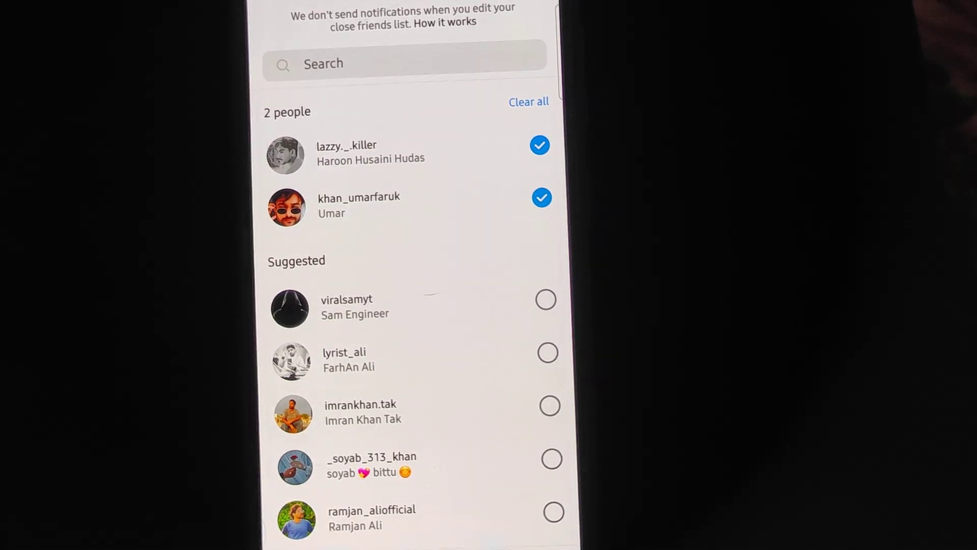
scroll(down, 3)
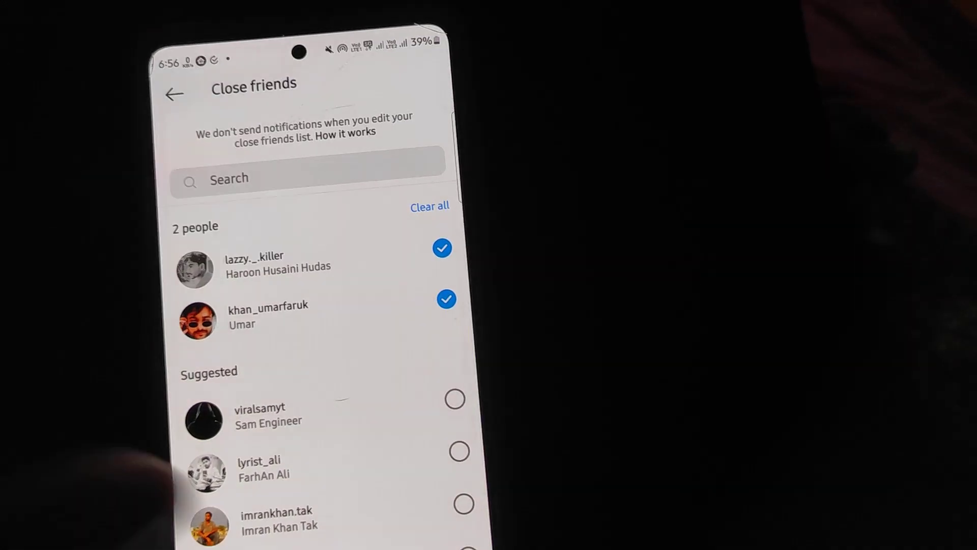
click(429, 206)
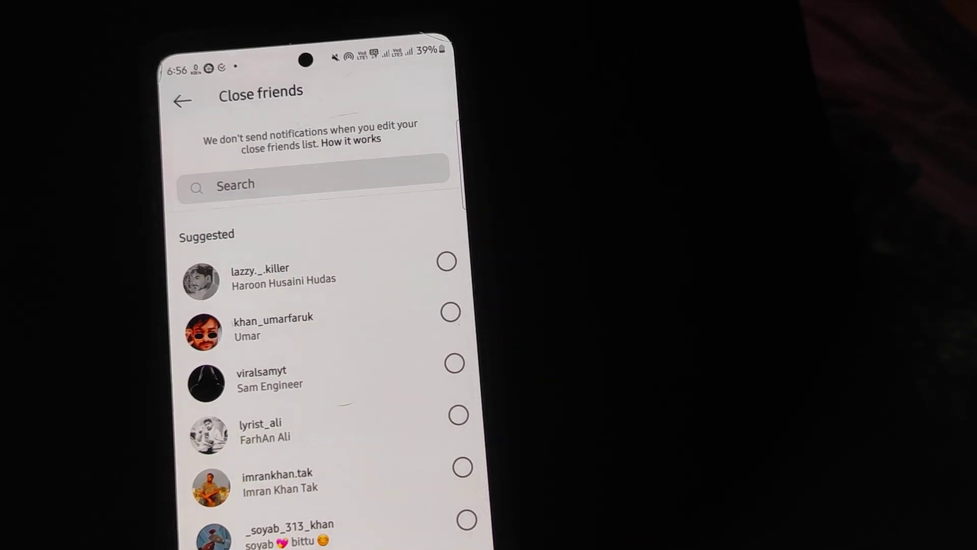
click(454, 363)
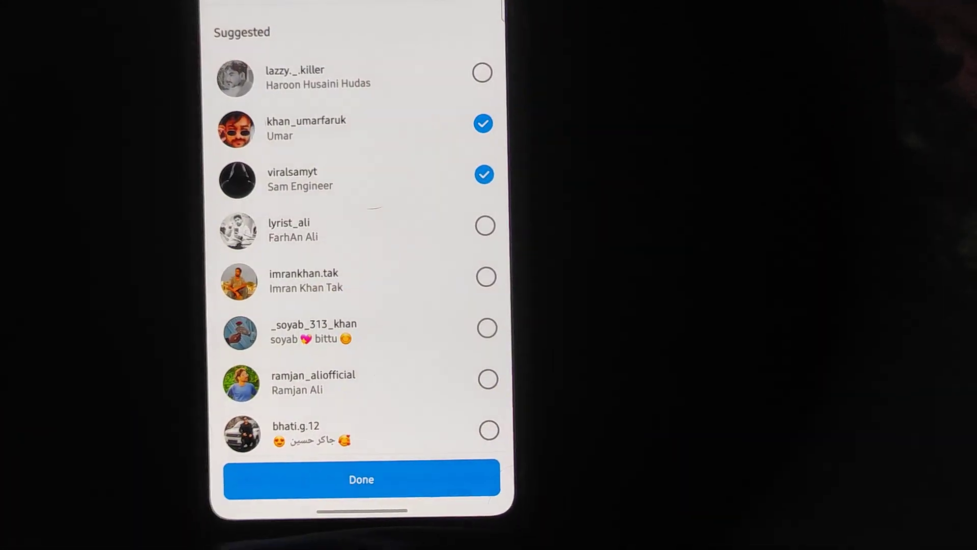
click(361, 479)
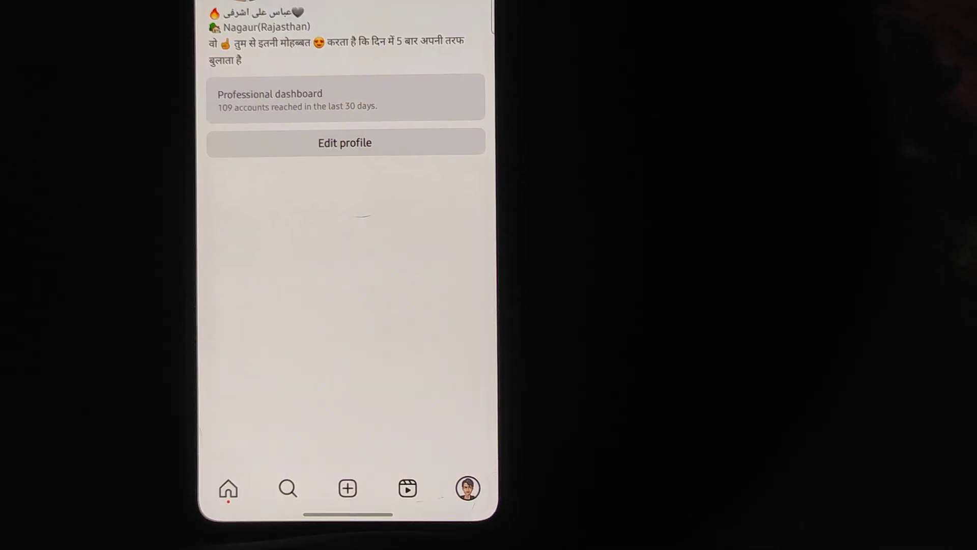
Scroll the profile and open the account options menu.
scroll(down, 3)
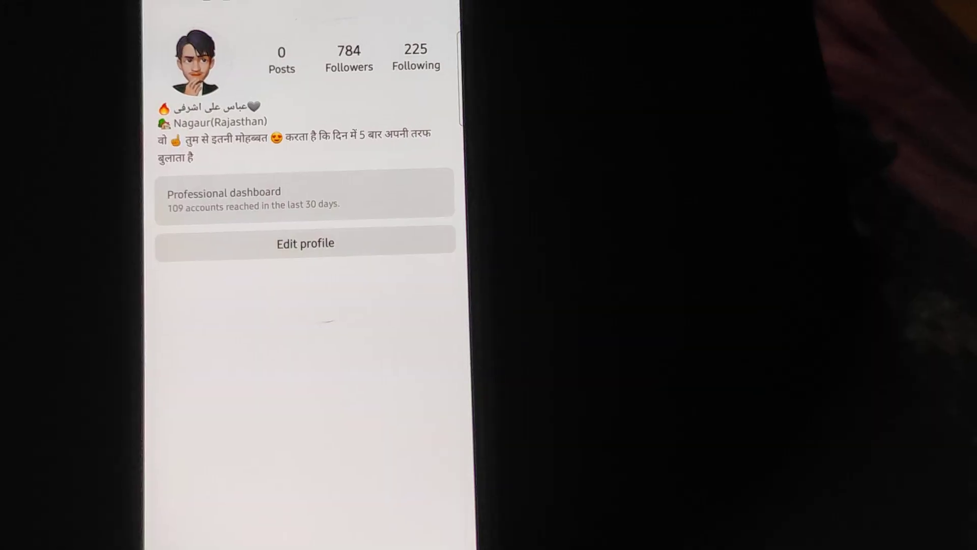
click(435, 16)
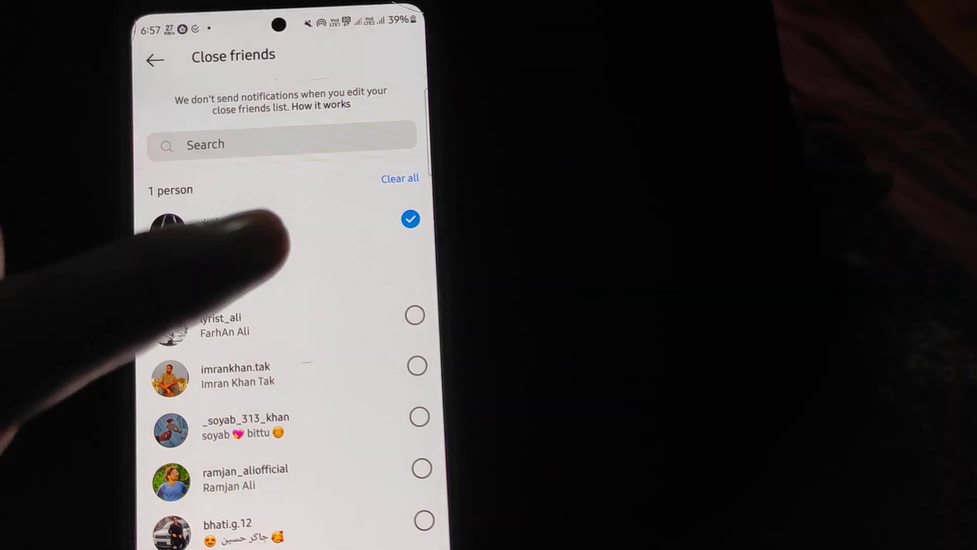
Reopen Close Friends from the menu, tick viralsamyt, and save with Done.
click(410, 219)
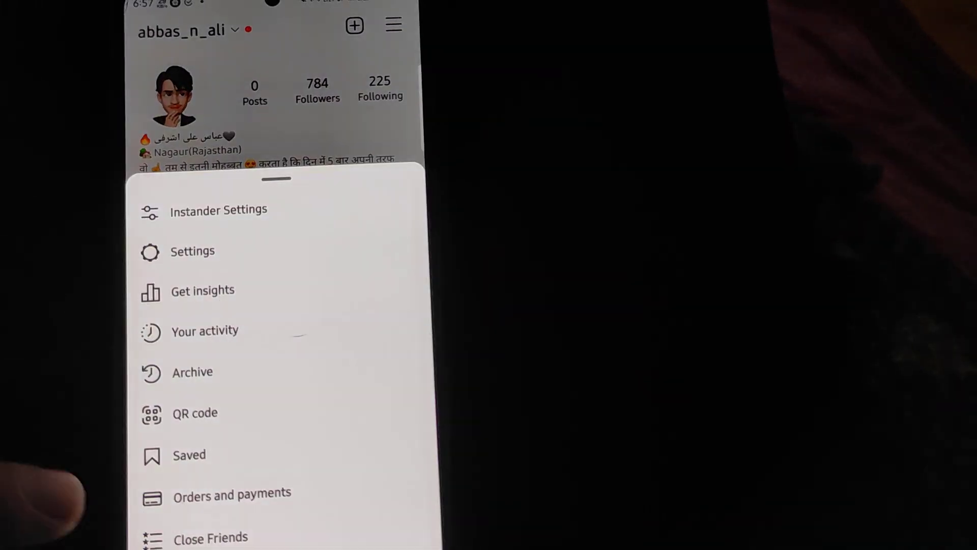
click(211, 538)
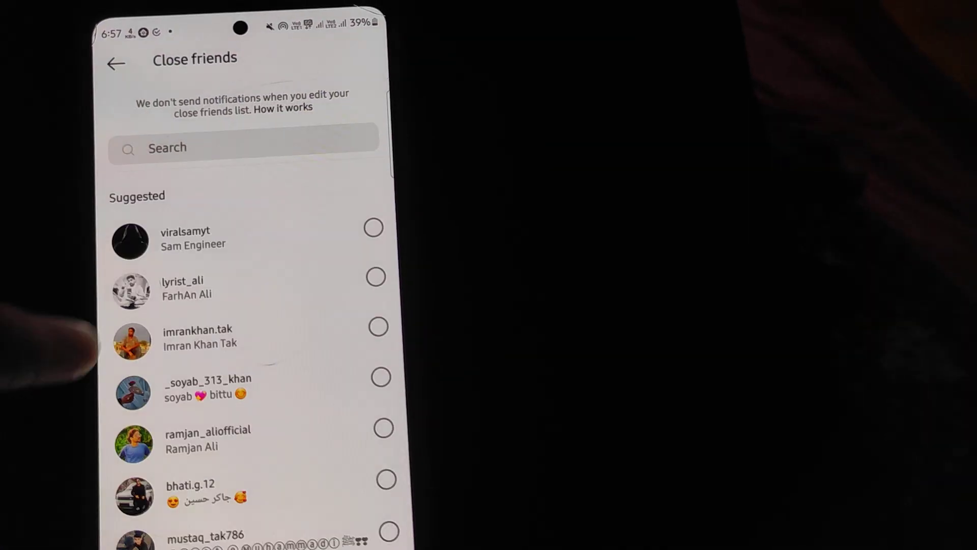
click(373, 228)
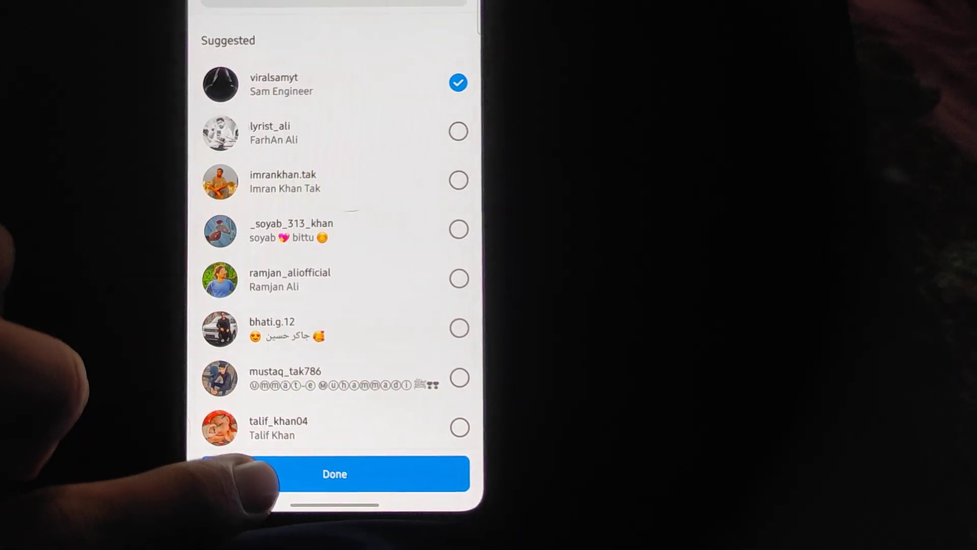
click(334, 474)
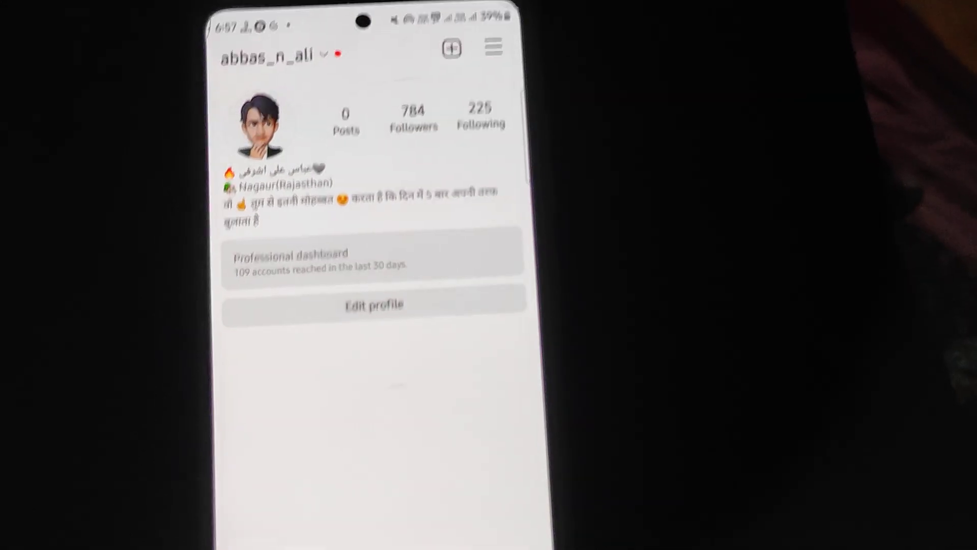